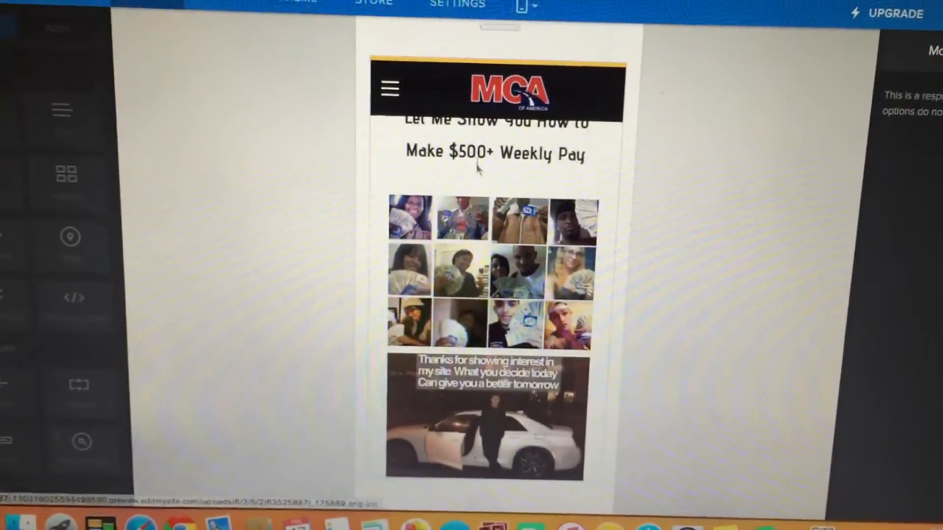
Step: Scroll up and down through the site page in the editor
{"action": "scroll", "scroll_direction": "down", "scroll_amount": 3}
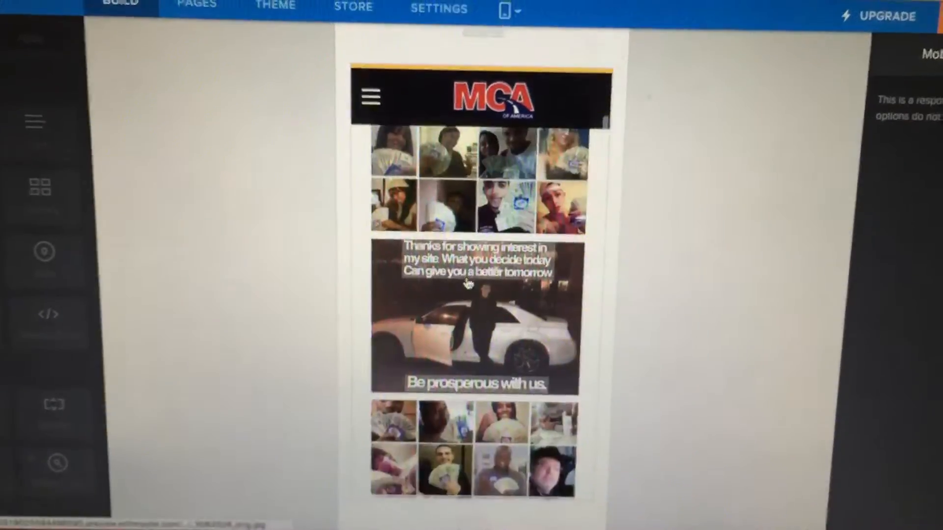
{"action": "scroll", "scroll_direction": "up", "scroll_amount": 3}
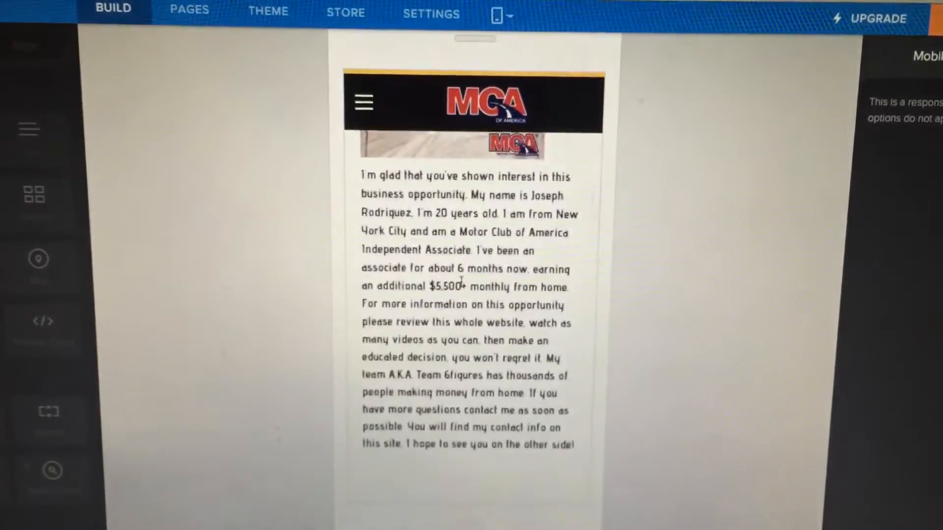
{"action": "scroll", "scroll_direction": "up", "scroll_amount": 3}
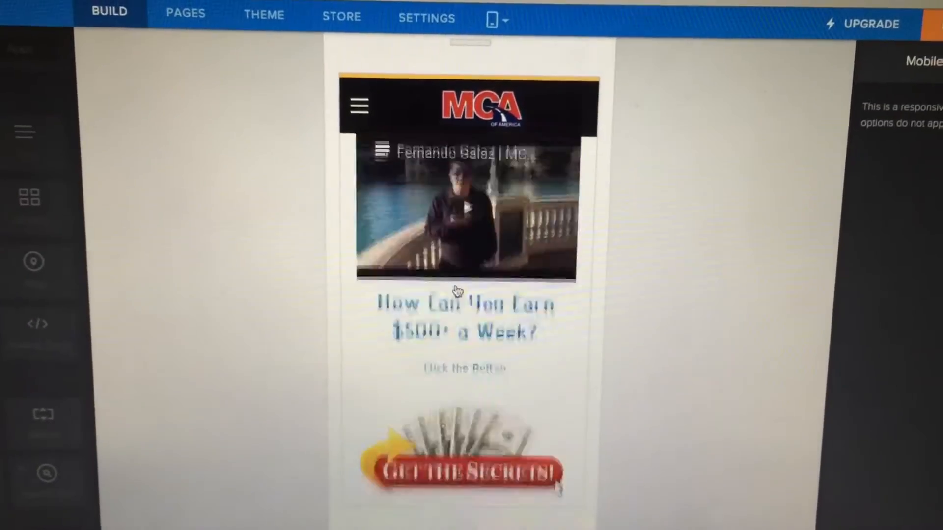
{"action": "scroll", "scroll_direction": "down", "scroll_amount": 3}
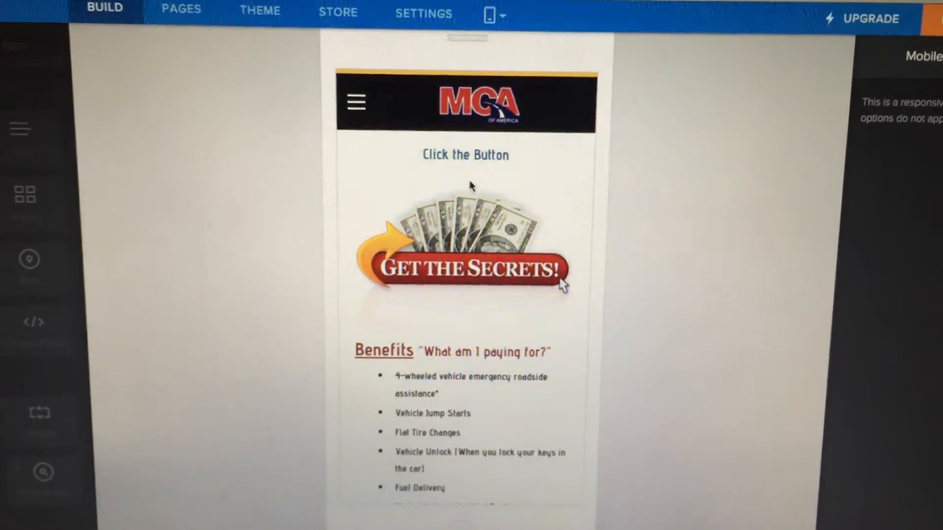
{"action": "scroll", "scroll_direction": "down", "scroll_amount": 3}
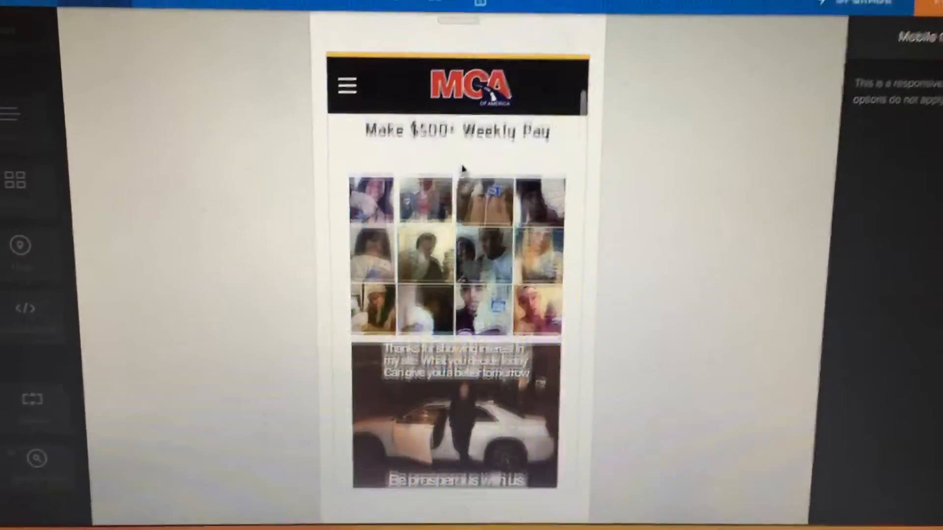
{"action": "scroll", "scroll_direction": "up", "scroll_amount": 3}
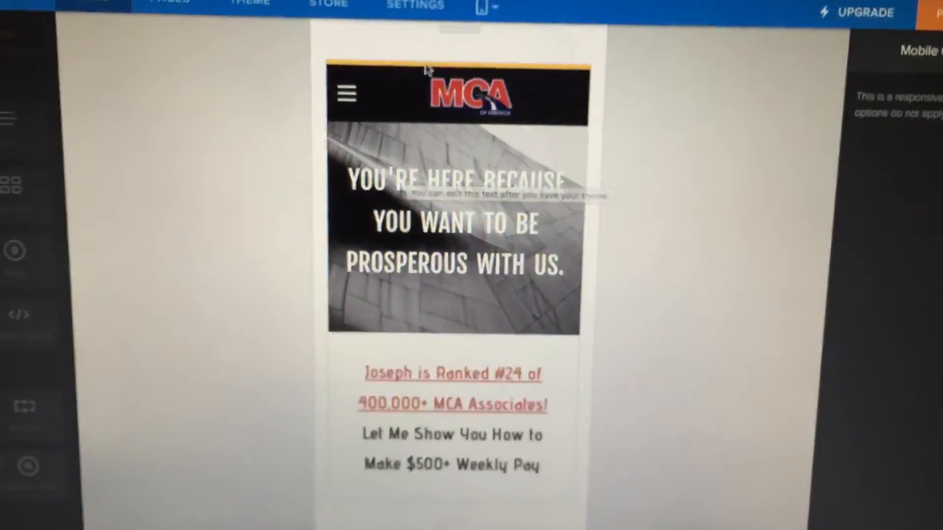
{"action": "scroll", "scroll_direction": "down", "scroll_amount": 3}
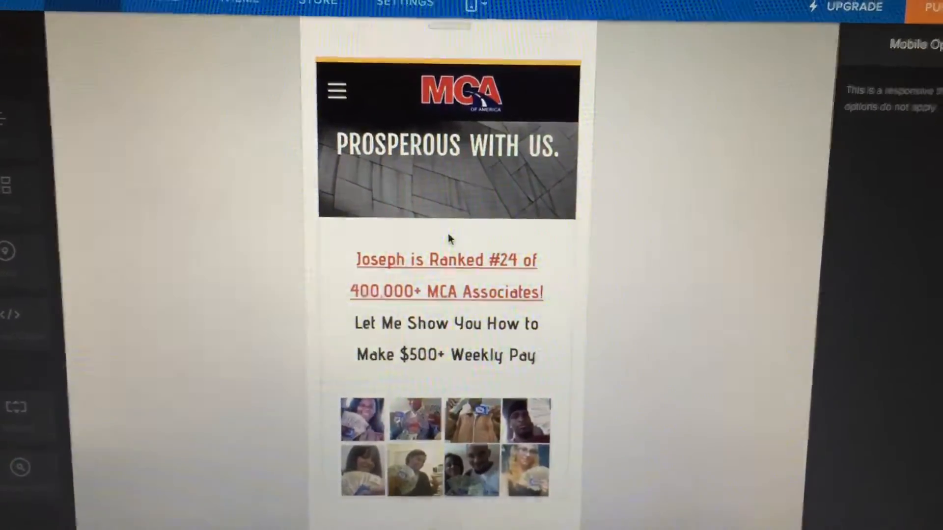
{"action": "scroll", "scroll_direction": "down", "scroll_amount": 3}
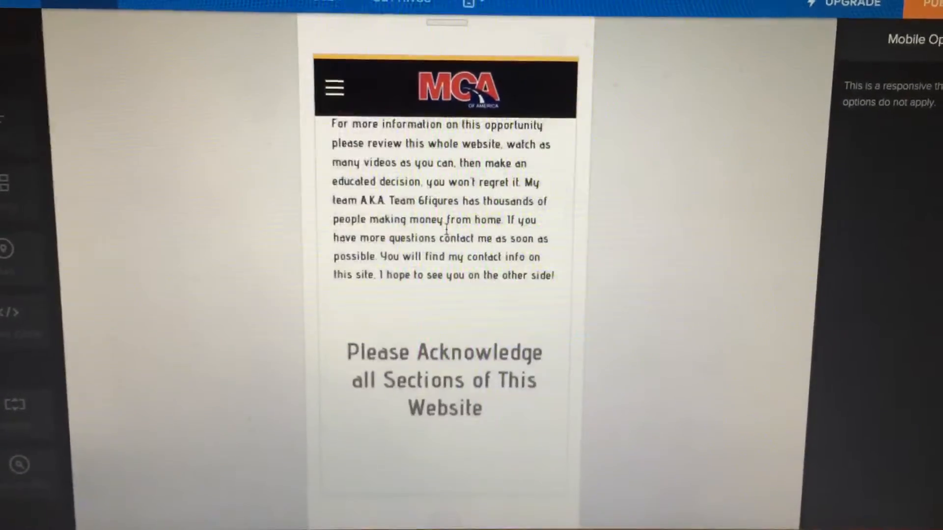
{"action": "scroll", "scroll_direction": "down", "scroll_amount": 3}
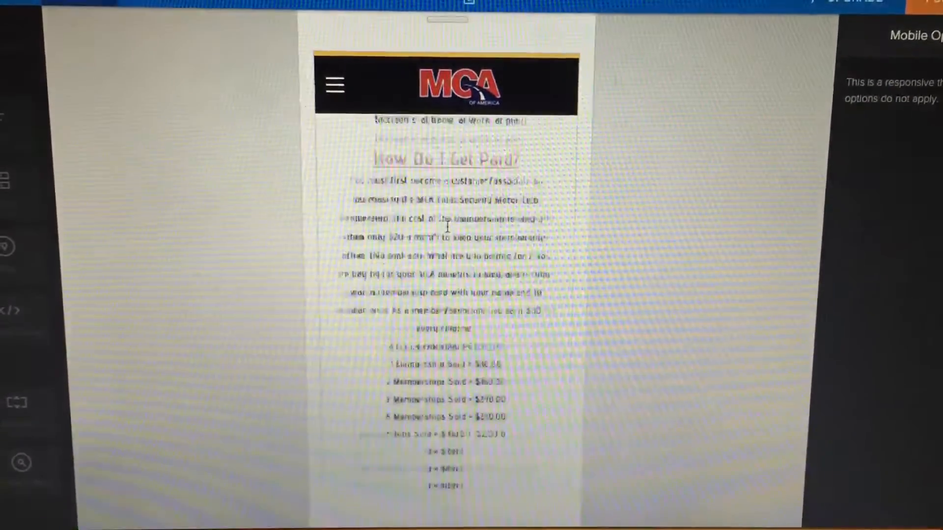
{"action": "scroll", "scroll_direction": "down", "scroll_amount": 3}
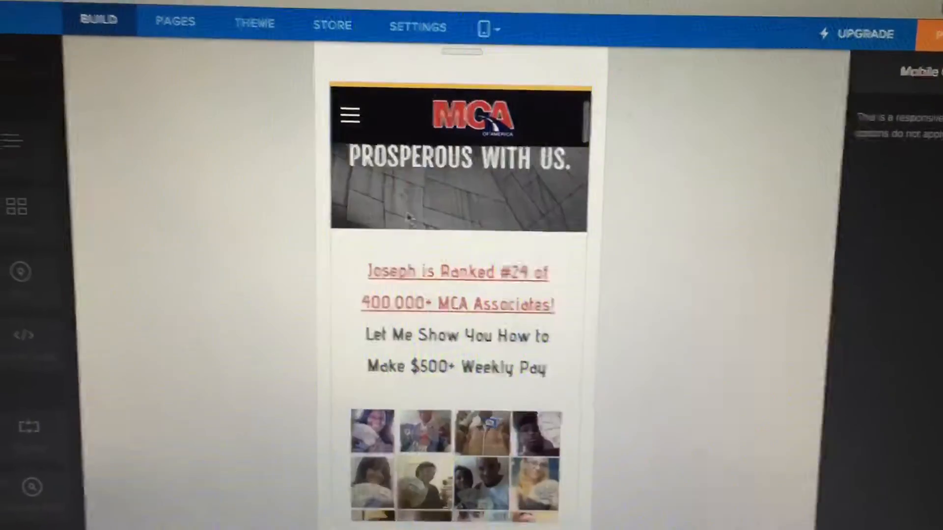
Step: Switch the preview to Desktop and scroll down to the benefits list
{"action": "left_click", "coordinate": [487, 27]}
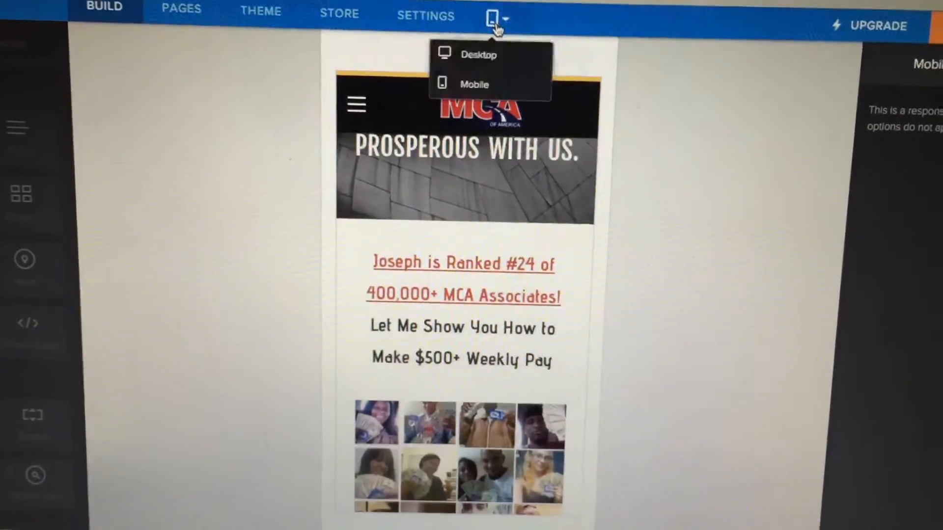
{"action": "left_click", "coordinate": [480, 54]}
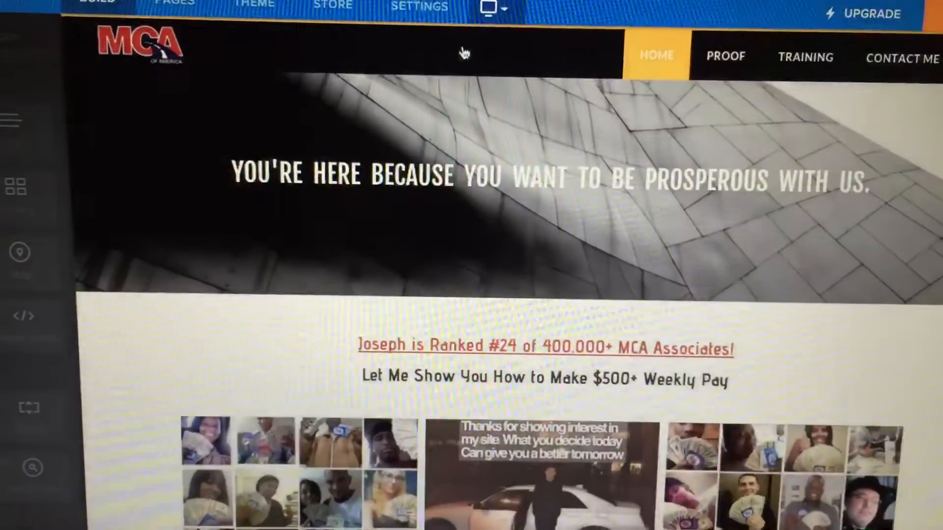
{"action": "scroll", "scroll_direction": "down", "scroll_amount": 3}
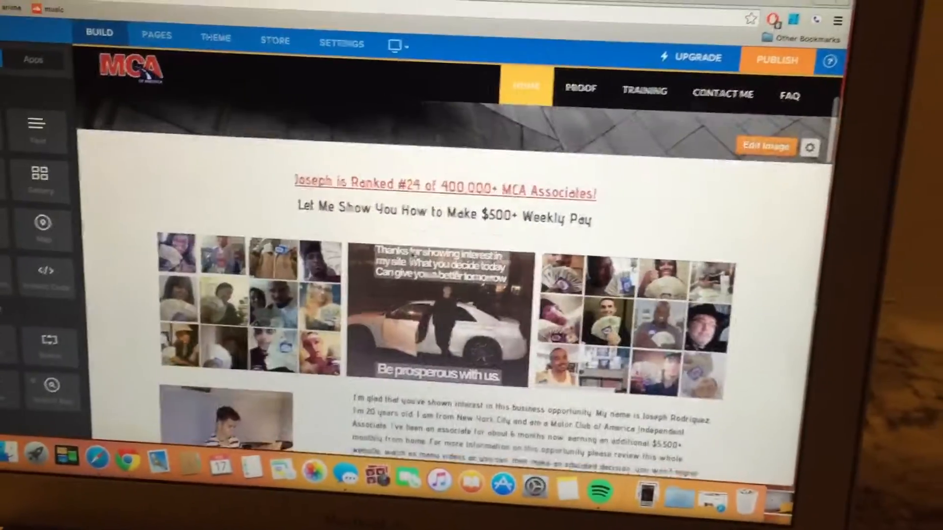
{"action": "scroll", "scroll_direction": "down", "scroll_amount": 3}
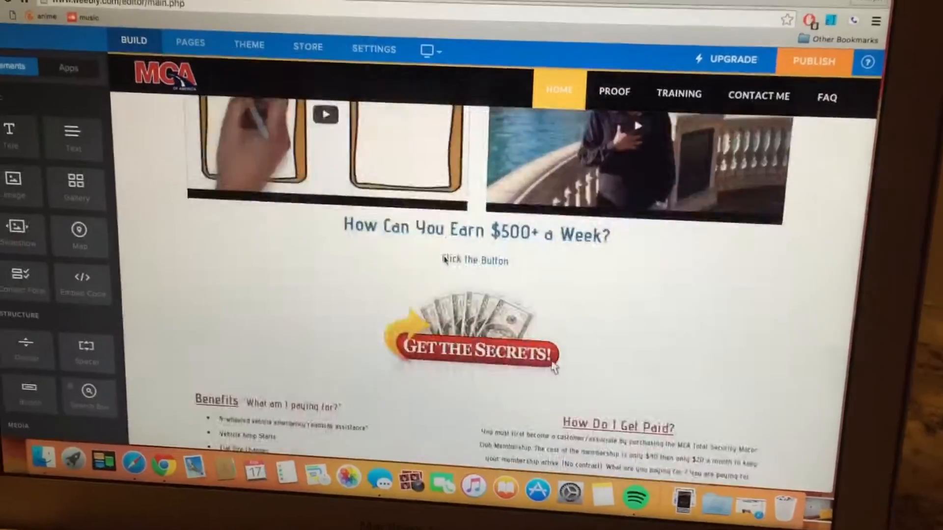
{"action": "scroll", "scroll_direction": "down", "scroll_amount": 3}
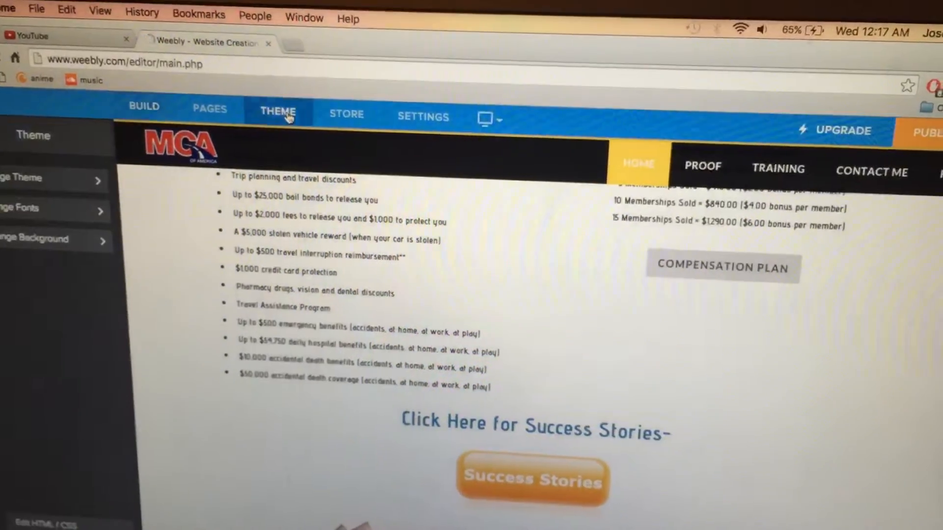
{"action": "left_click", "coordinate": [180, 147]}
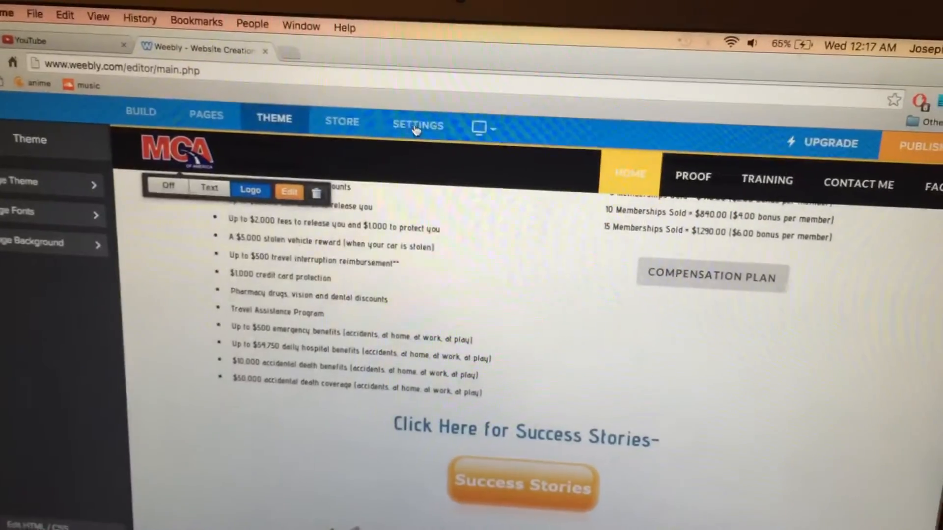
{"action": "left_click", "coordinate": [418, 126]}
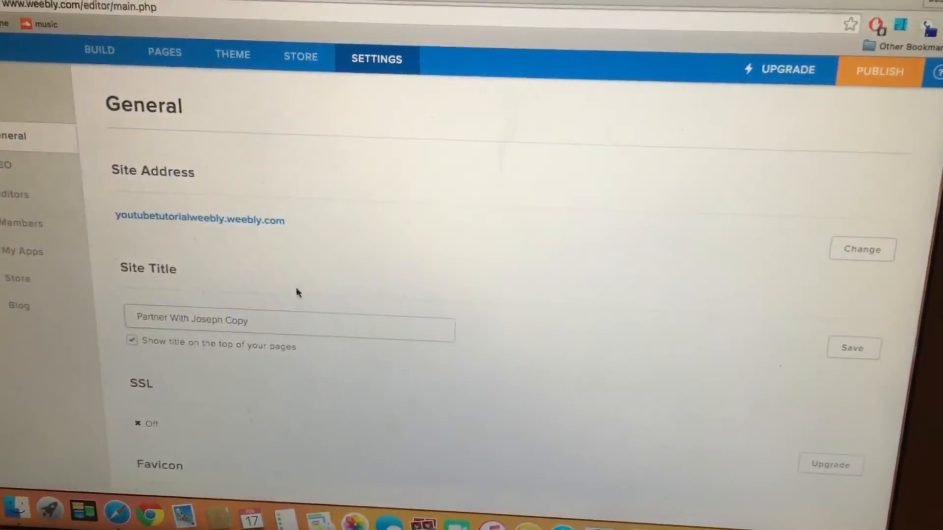
{"action": "scroll", "scroll_direction": "down", "scroll_amount": 3}
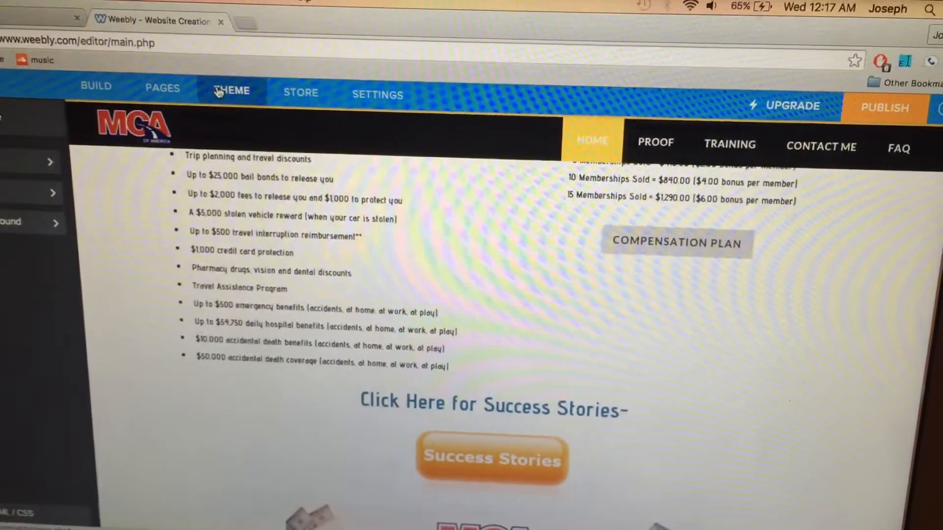
Step: Open Change Theme in the Theme settings and browse the gallery for Journey
{"action": "left_click", "coordinate": [231, 90]}
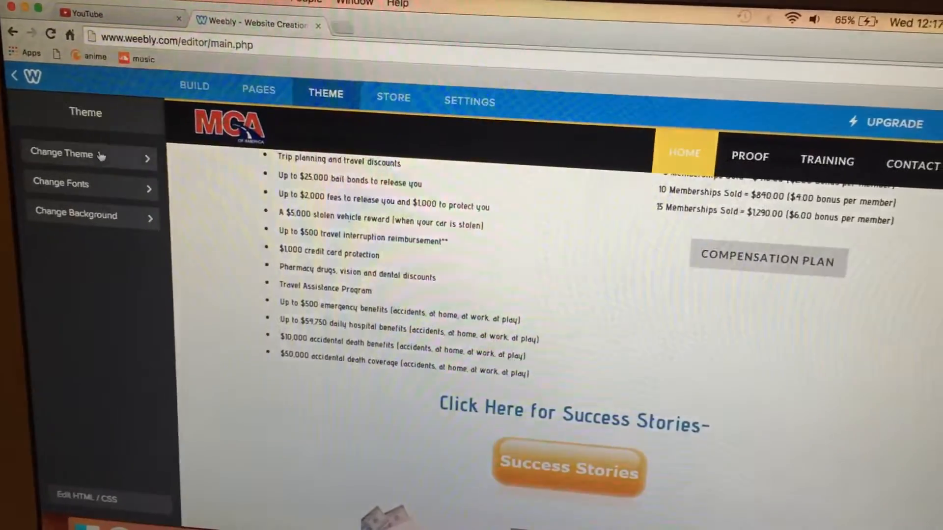
{"action": "left_click", "coordinate": [63, 153]}
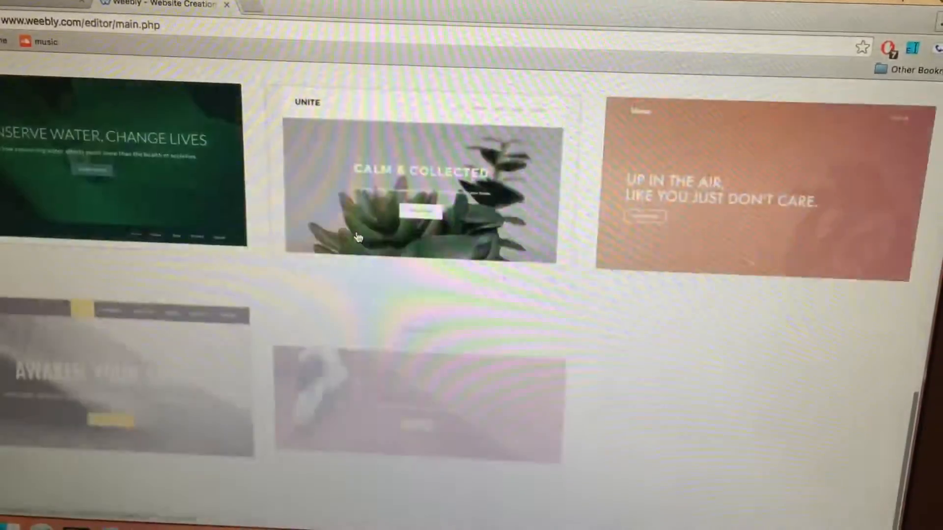
{"action": "scroll", "scroll_direction": "down", "scroll_amount": 3}
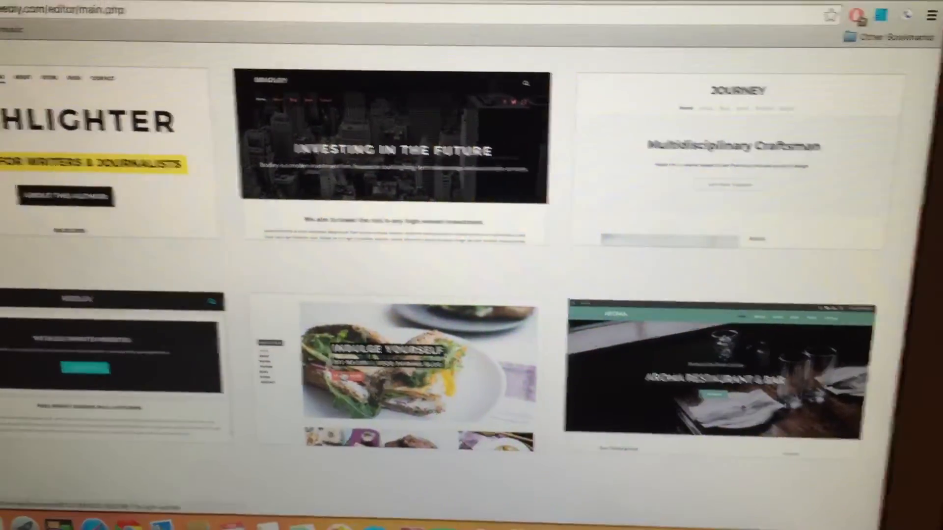
{"action": "scroll", "scroll_direction": "up", "scroll_amount": 3}
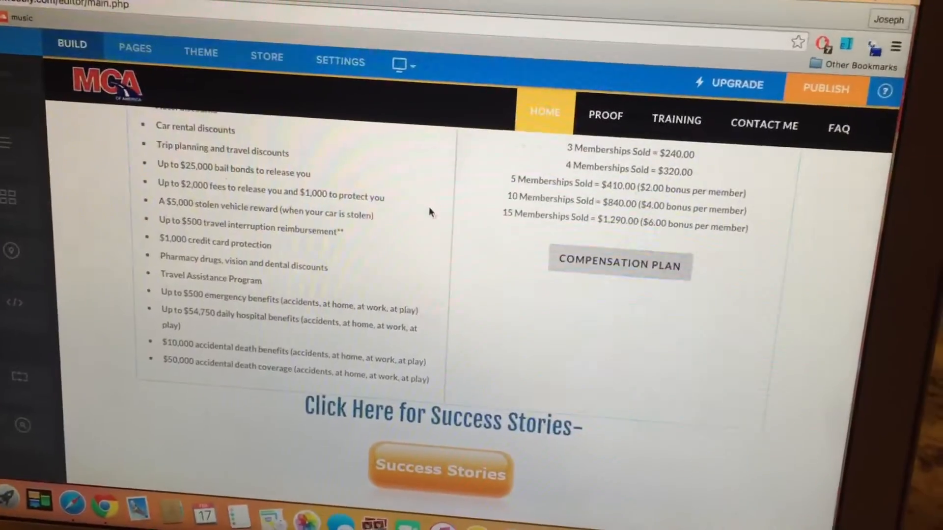
Step: Try the Journey theme's dark colour style swatch, then go back to Build
{"action": "scroll", "scroll_direction": "up", "scroll_amount": 3}
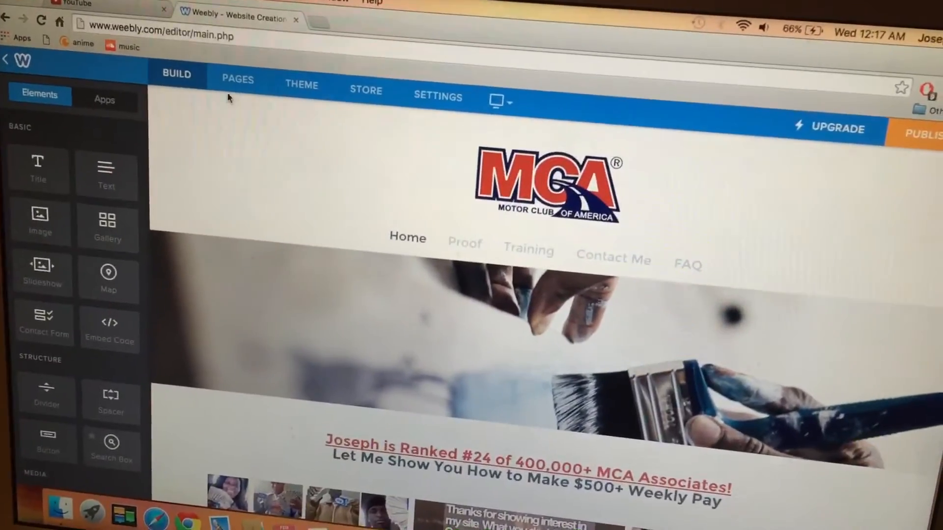
{"action": "left_click", "coordinate": [301, 84]}
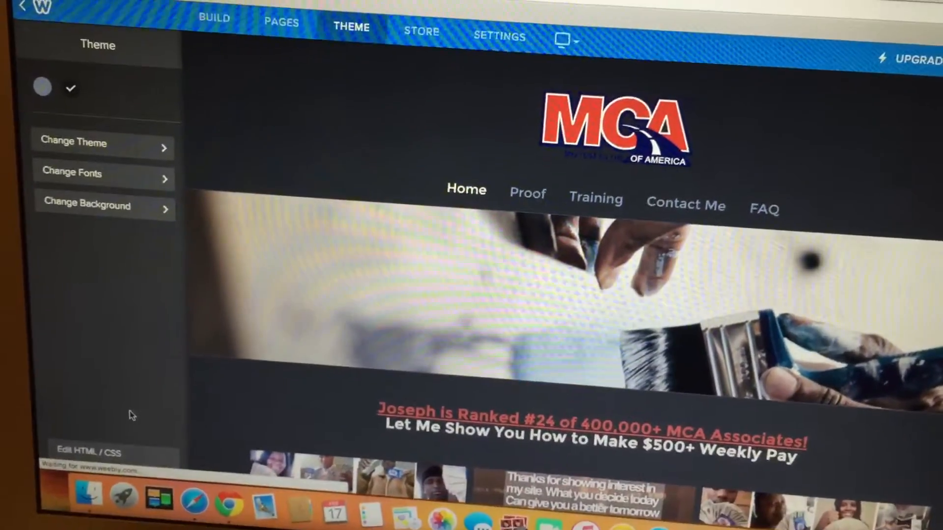
{"action": "left_click", "coordinate": [214, 18]}
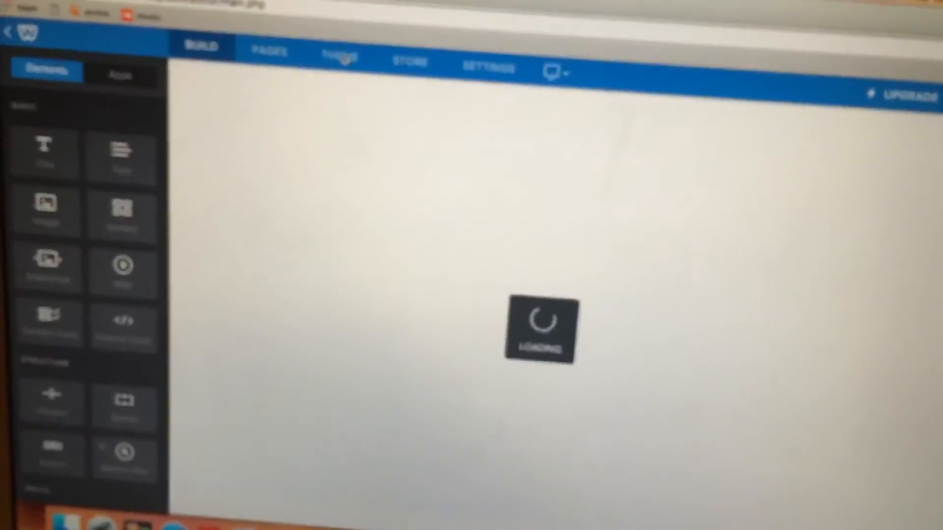
Step: Revert to the old version of the Journey theme and confirm
{"action": "left_click", "coordinate": [340, 57]}
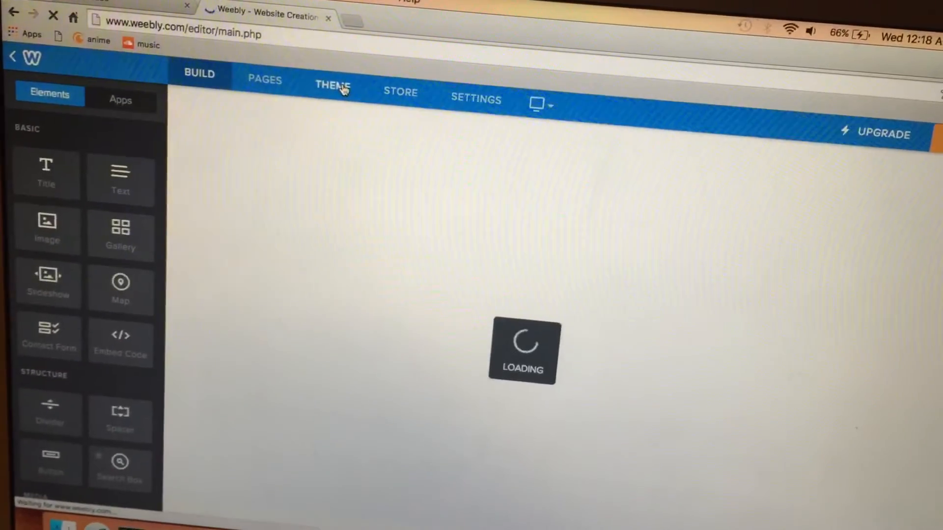
{"action": "left_click", "coordinate": [332, 85]}
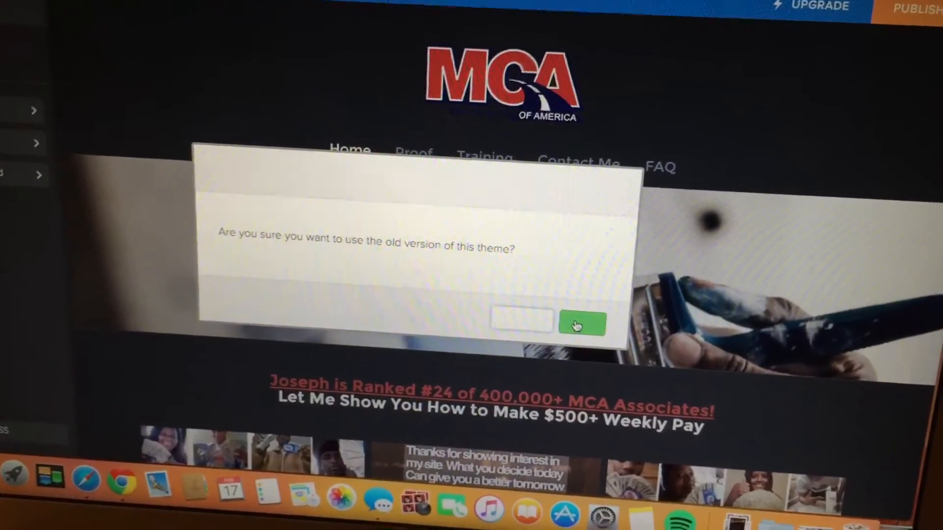
{"action": "left_click", "coordinate": [581, 323]}
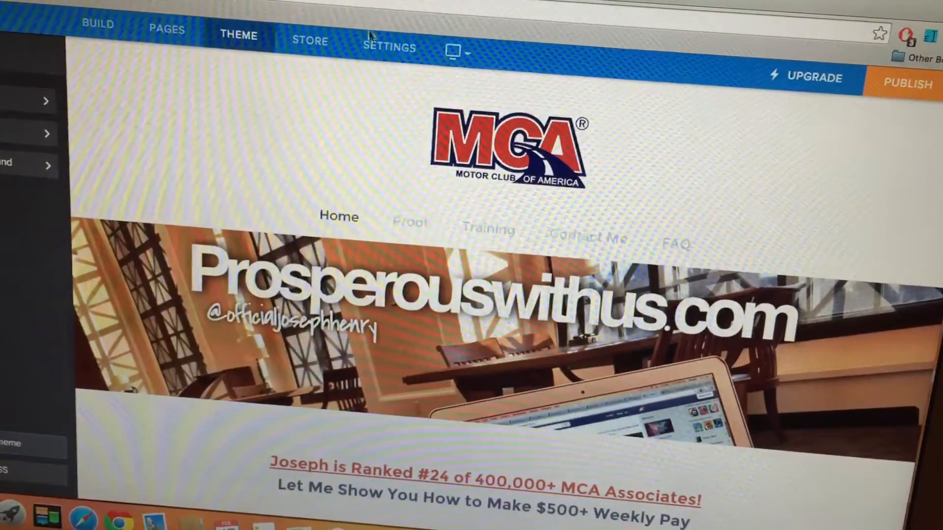
Step: Uncheck 'Display the mobile-optimized version of this website' under Settings > General
{"action": "left_click", "coordinate": [389, 48]}
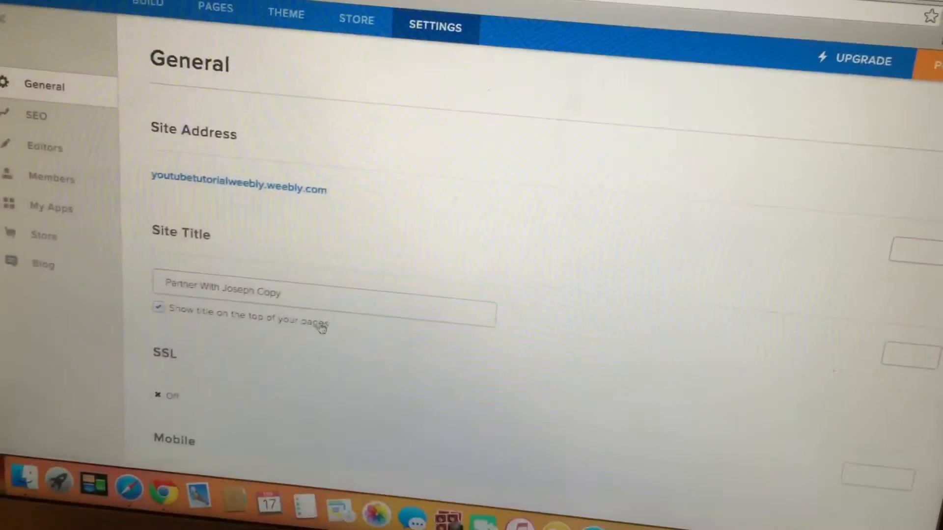
{"action": "scroll", "scroll_direction": "down", "scroll_amount": 3}
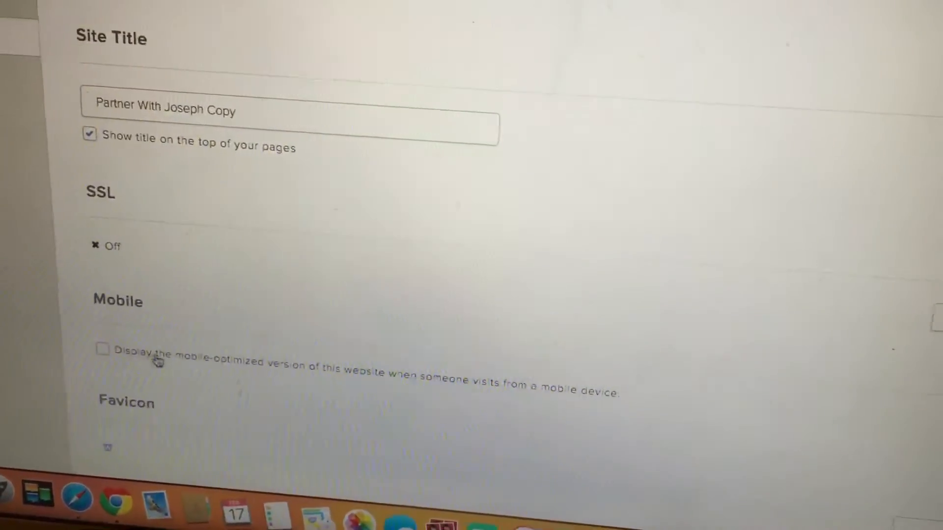
{"action": "scroll", "scroll_direction": "up", "scroll_amount": 3}
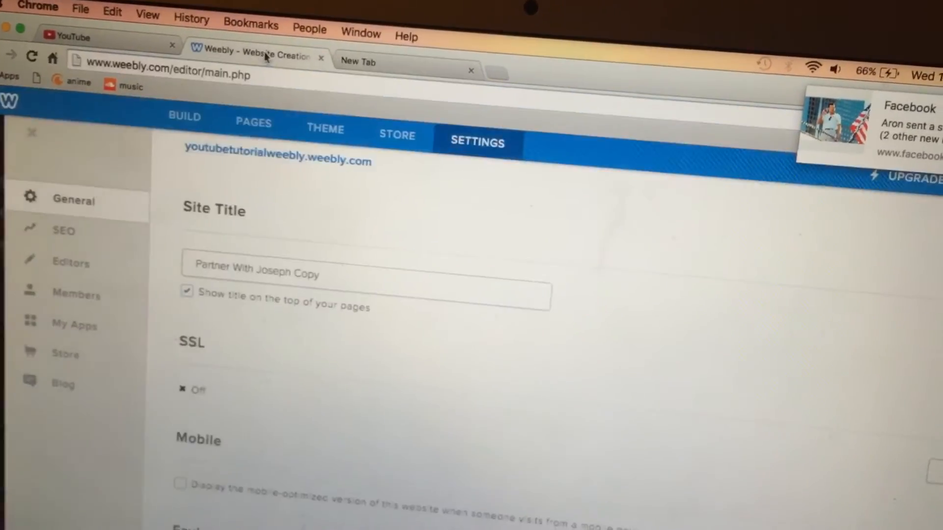
Step: Open the live weebly.com site in a new tab and scroll to the benefits section
{"action": "left_click", "coordinate": [184, 117]}
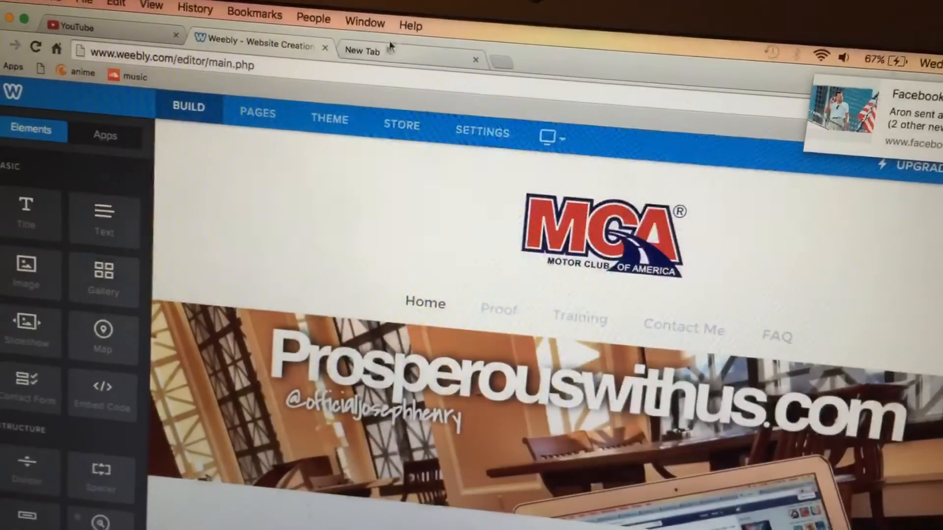
{"action": "left_click", "coordinate": [361, 50]}
{"action": "type", "text": "prosperouswithus.weebly.com"}
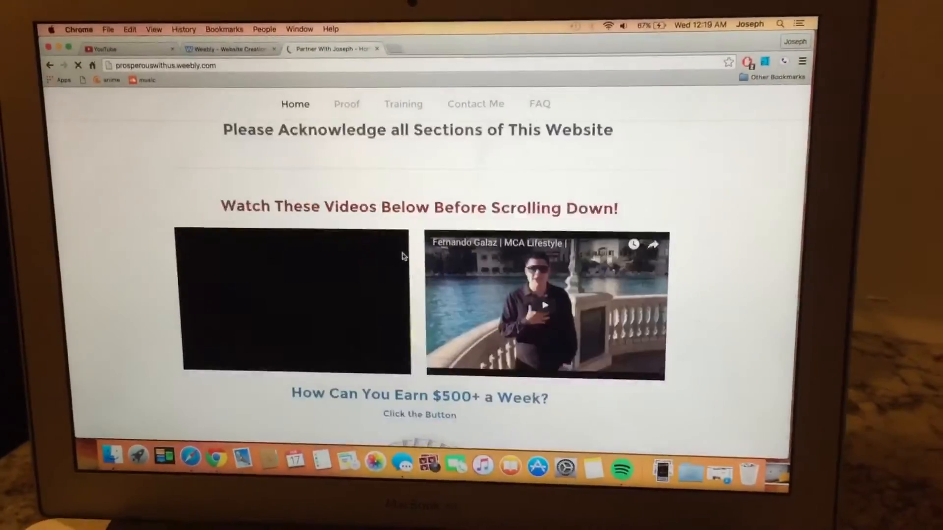
{"action": "scroll", "scroll_direction": "down", "scroll_amount": 3}
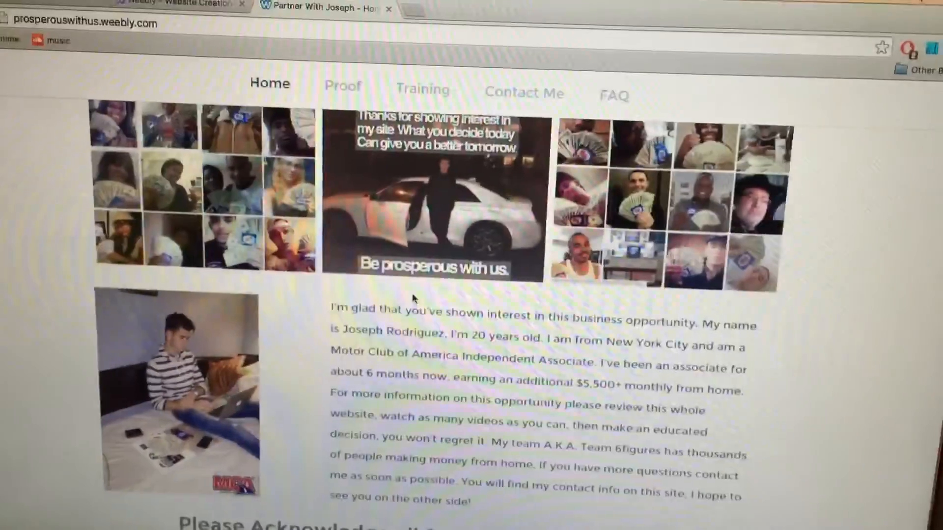
{"action": "scroll", "scroll_direction": "up", "scroll_amount": 3}
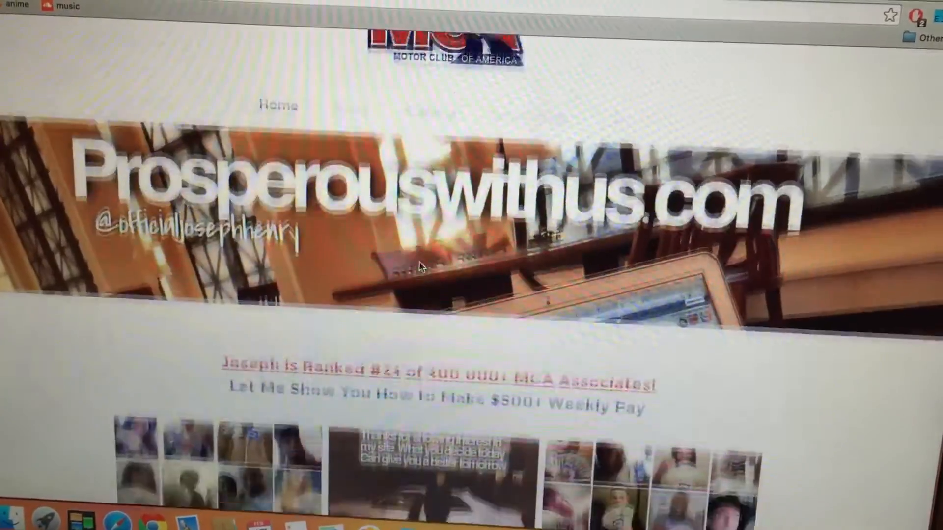
{"action": "scroll", "scroll_direction": "down", "scroll_amount": 3}
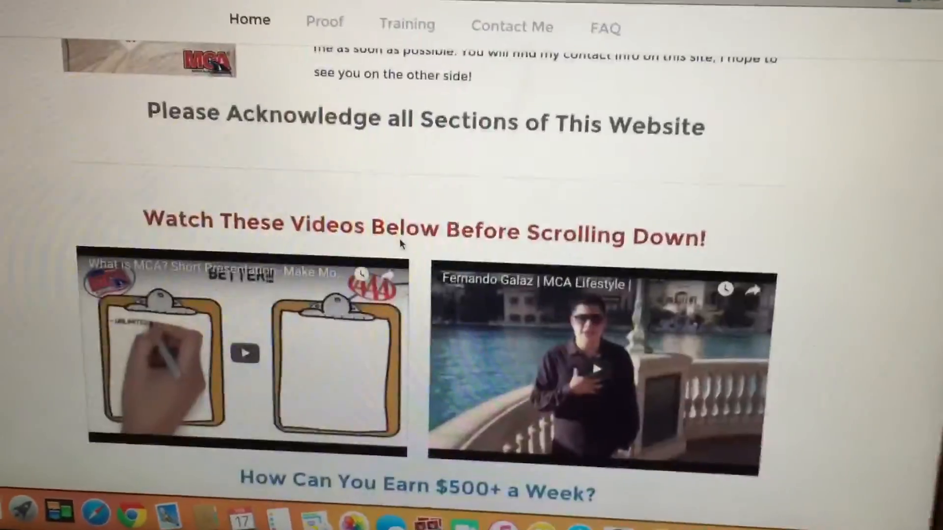
{"action": "scroll", "scroll_direction": "down", "scroll_amount": 3}
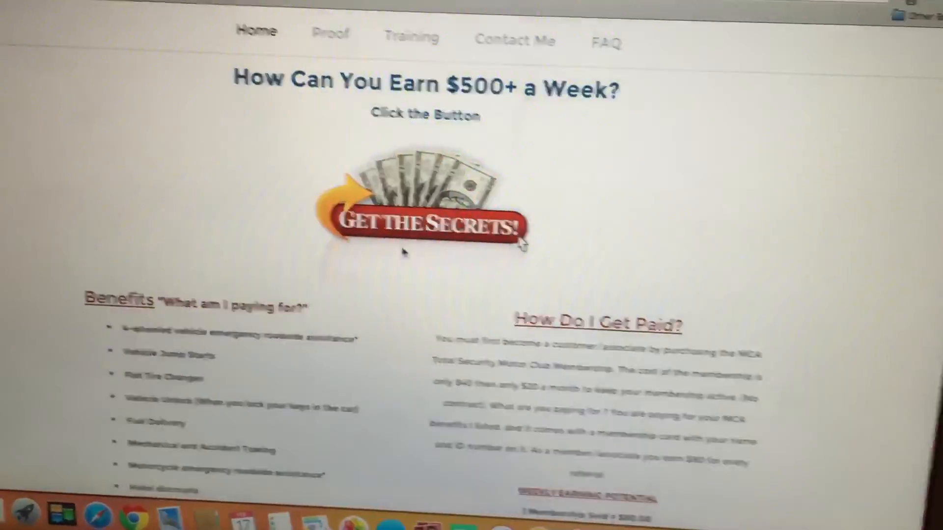